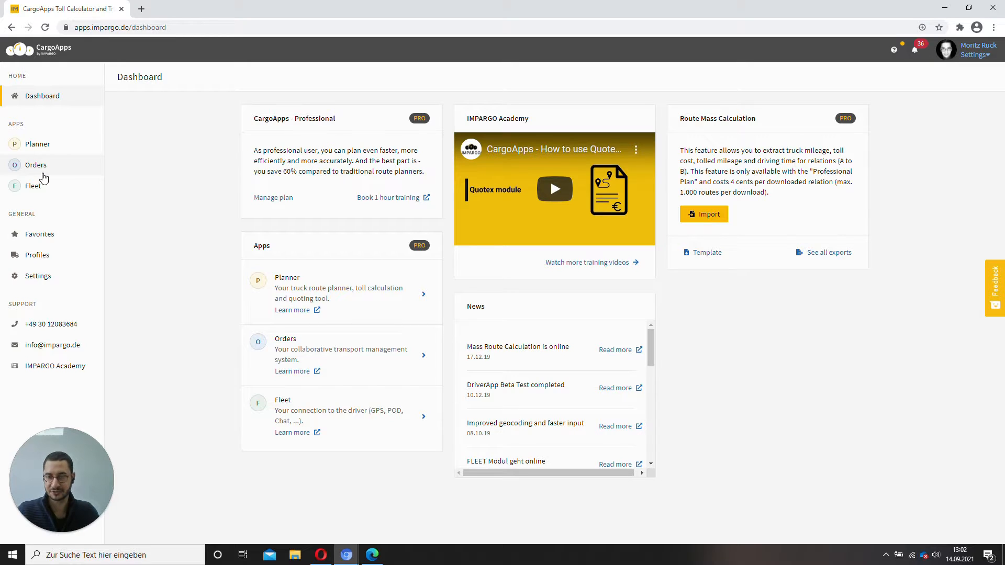
pyautogui.moveTo(46, 191)
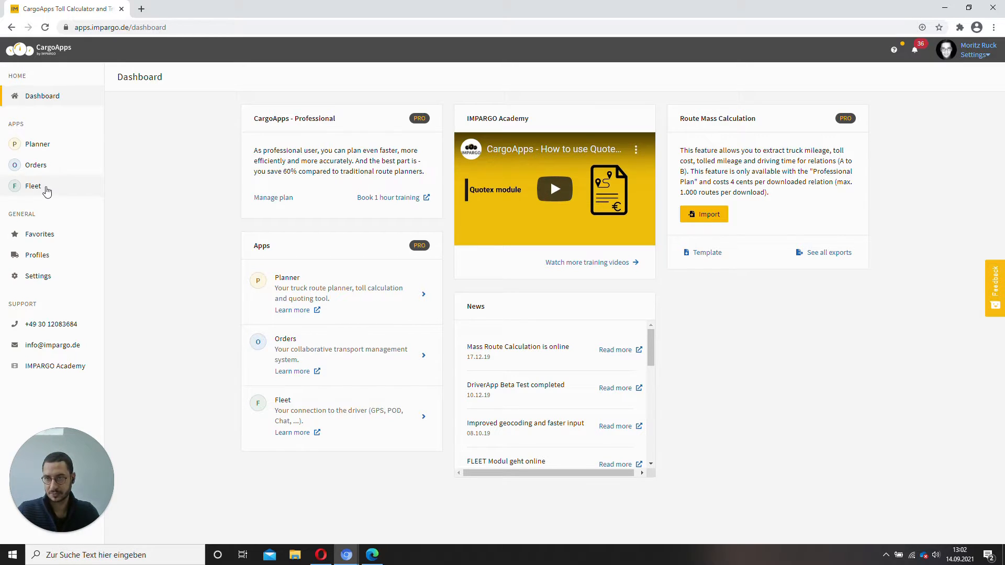
pyautogui.moveTo(25, 189)
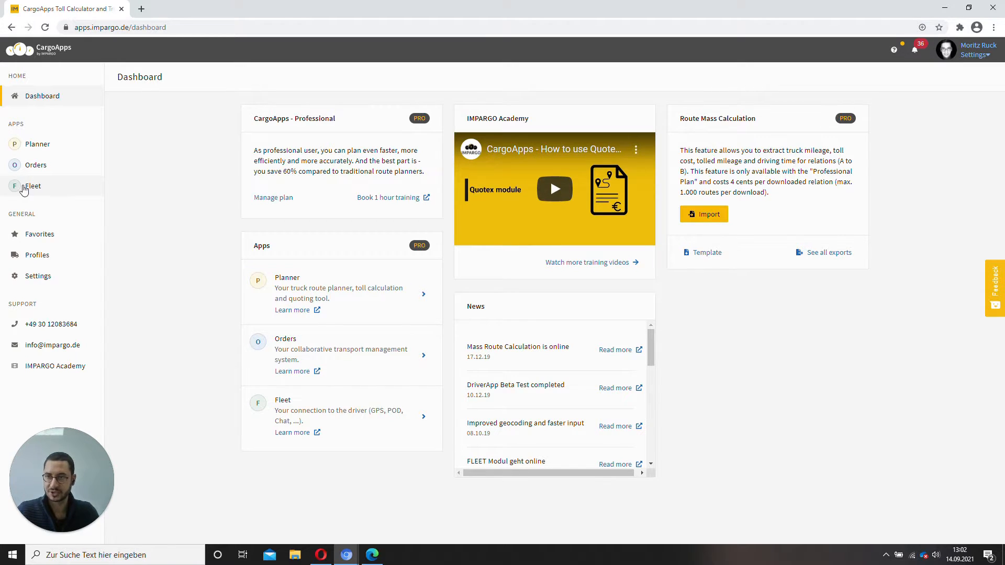
# Open the Fleet app from the Apps sidebar to see the DriverApp tracking guide
pyautogui.click(32, 186)
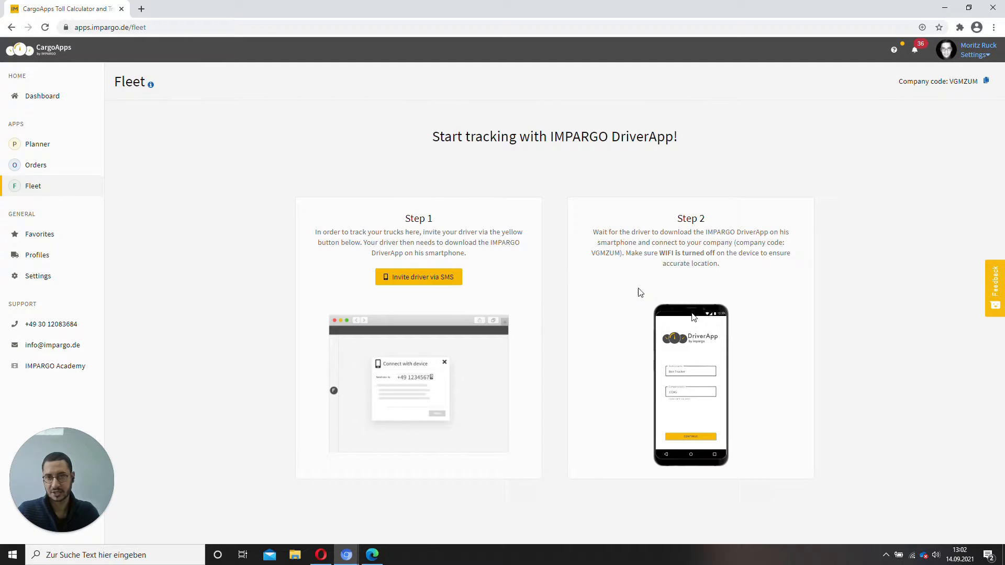
pyautogui.moveTo(508, 334)
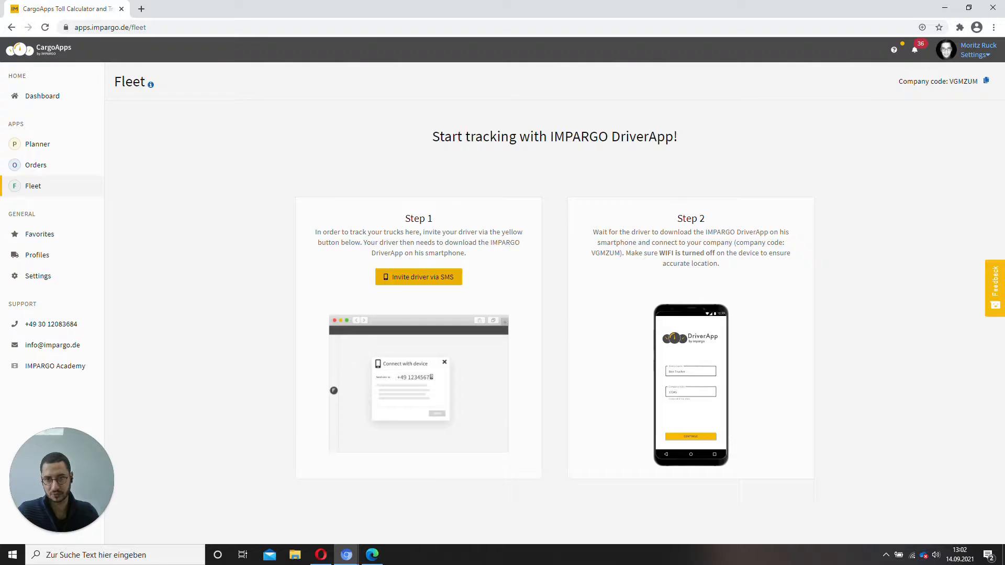
pyautogui.click(419, 276)
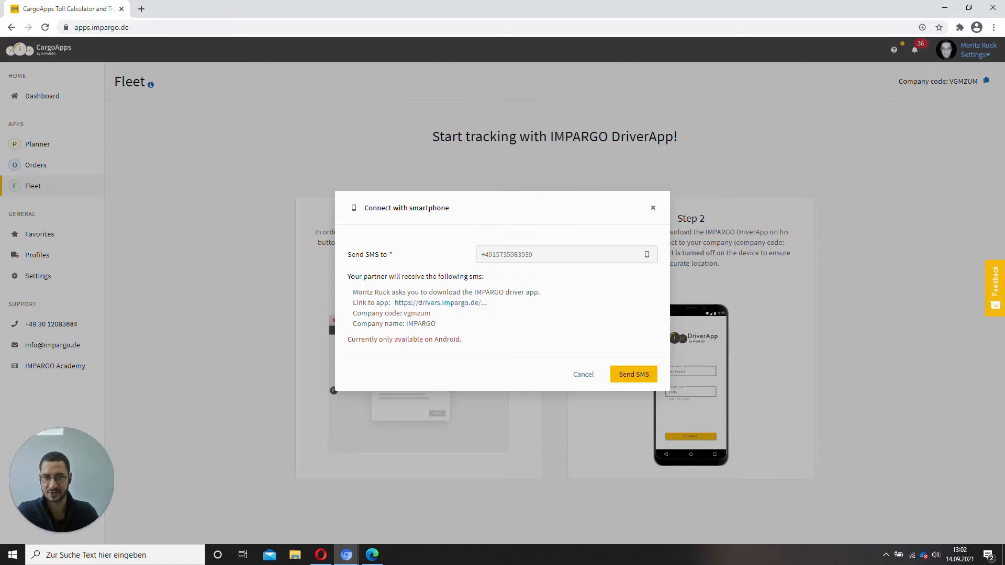
pyautogui.click(566, 255)
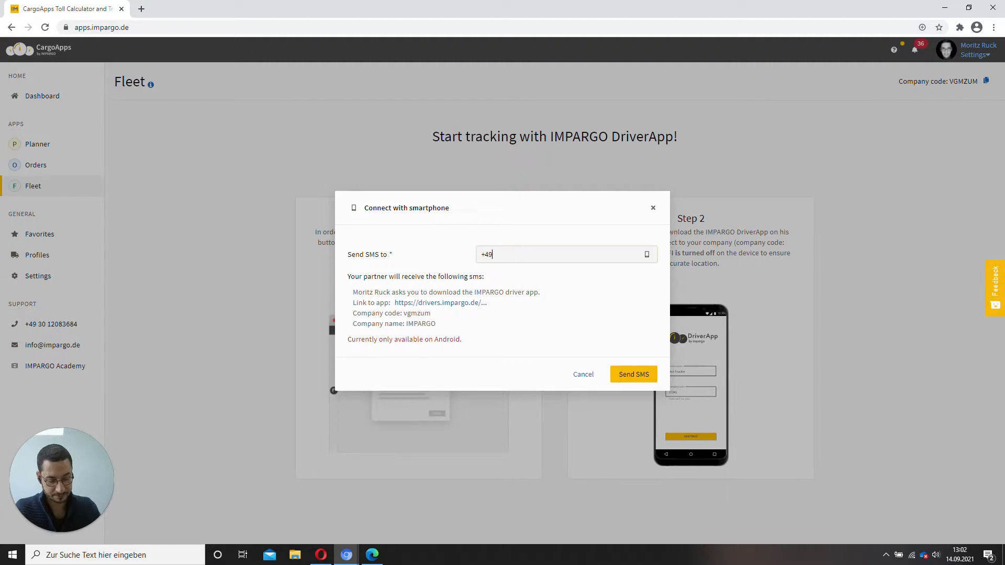
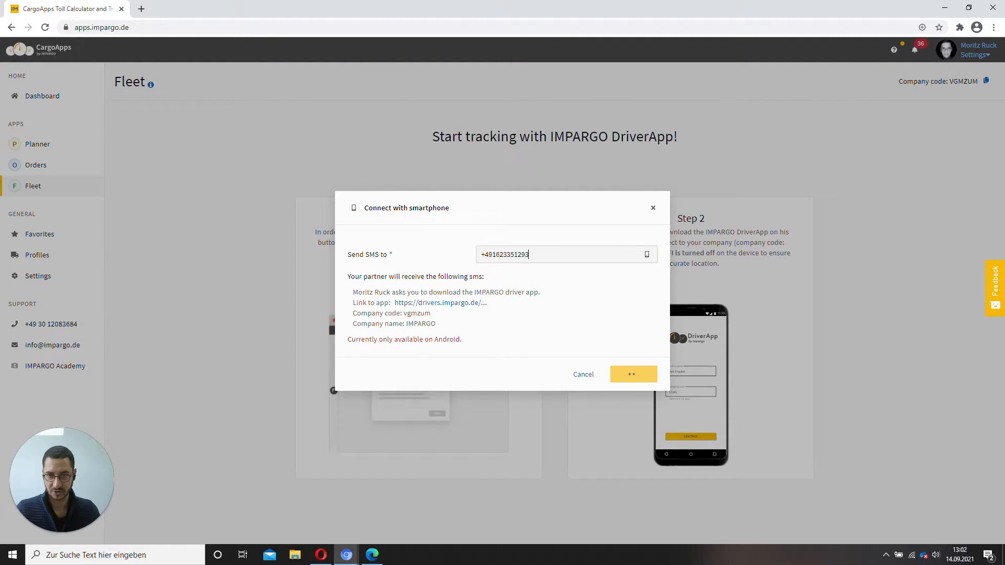
pyautogui.click(632, 374)
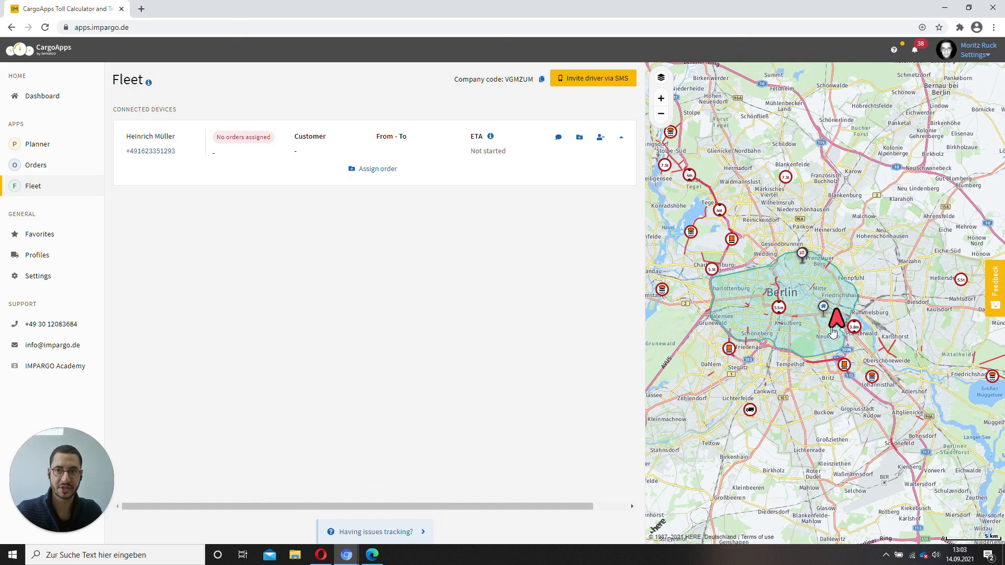
pyautogui.moveTo(365, 214)
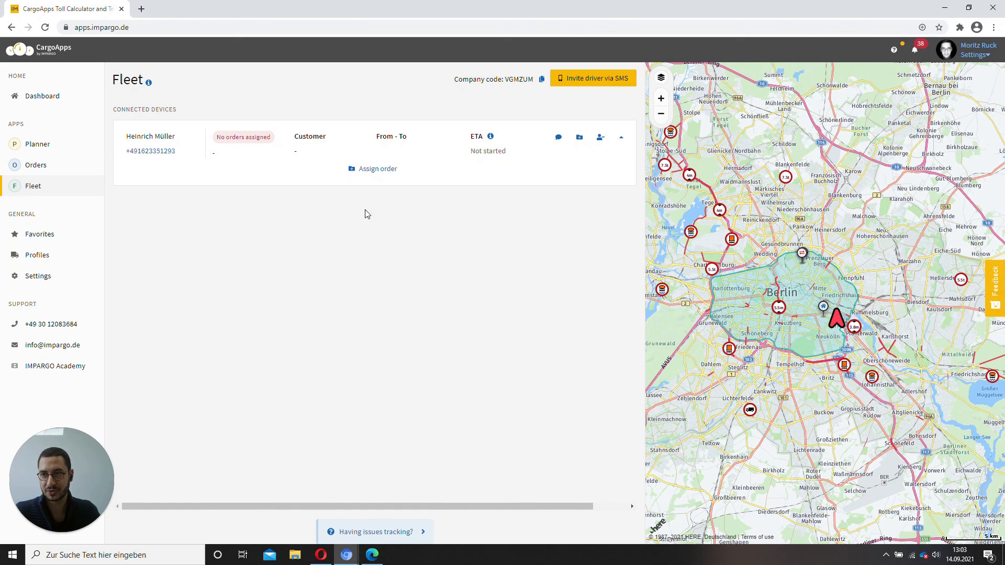